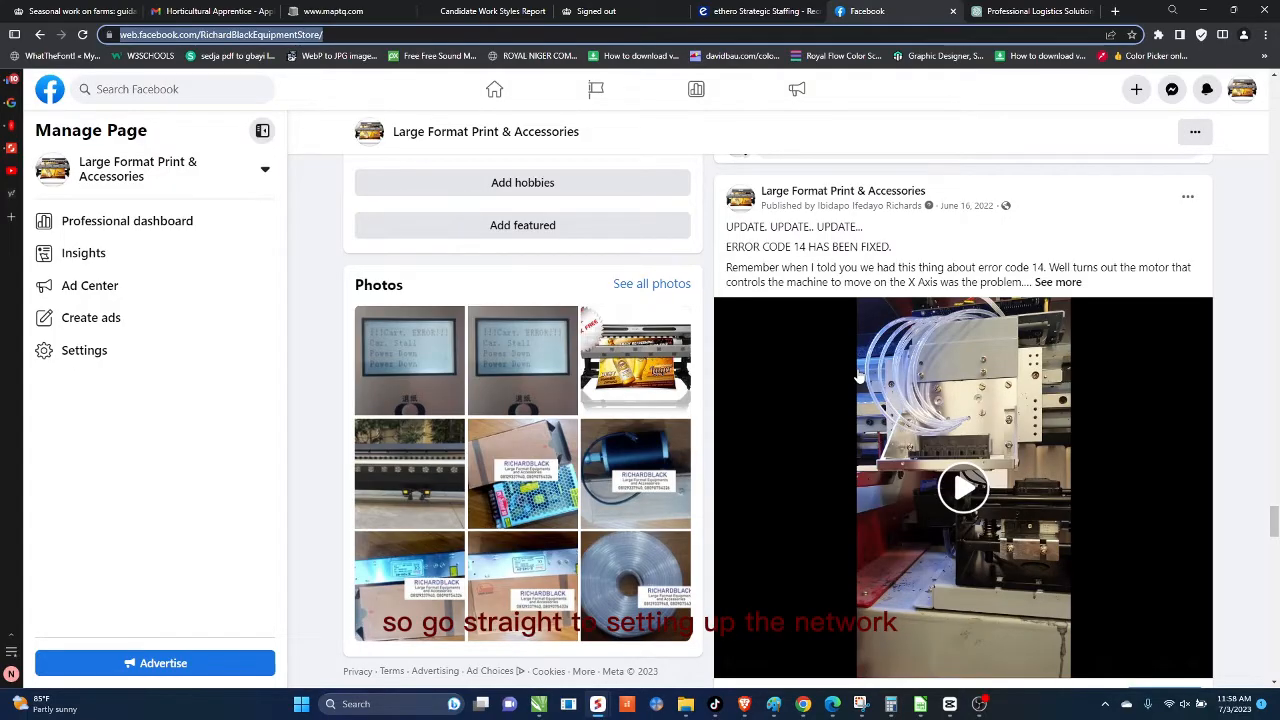
mouse_move(636, 584)
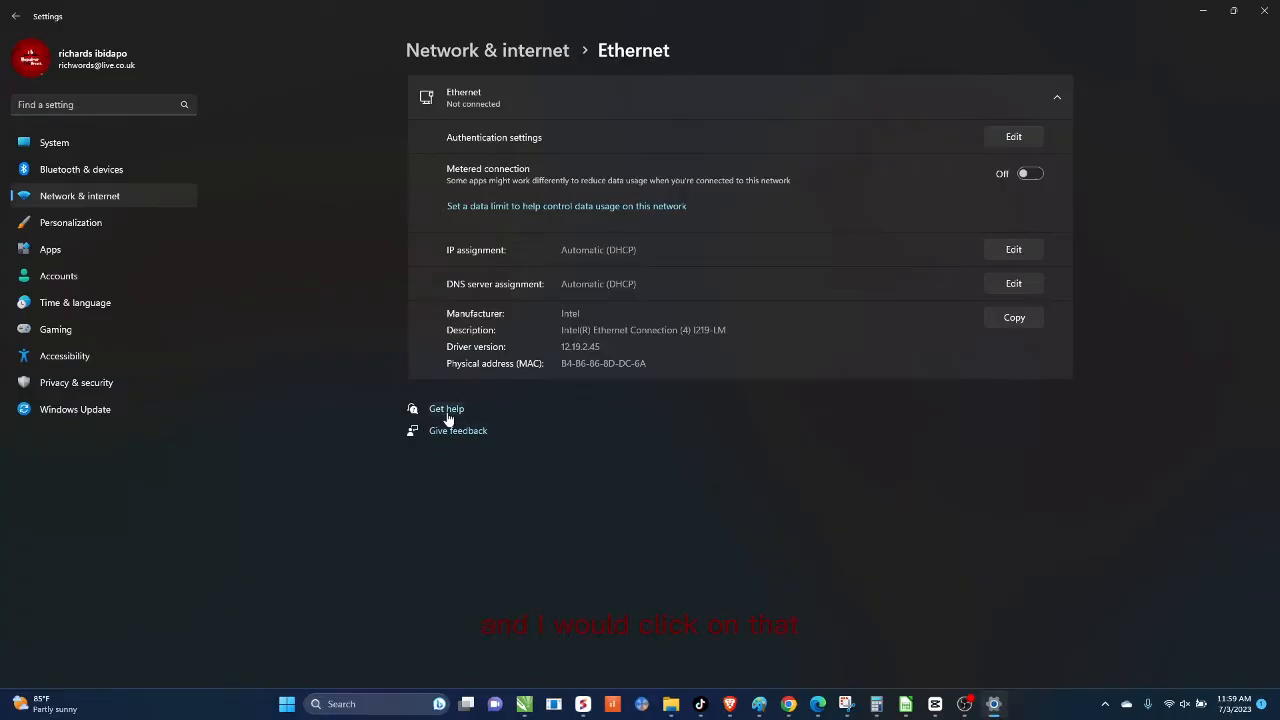
mouse_move(500, 206)
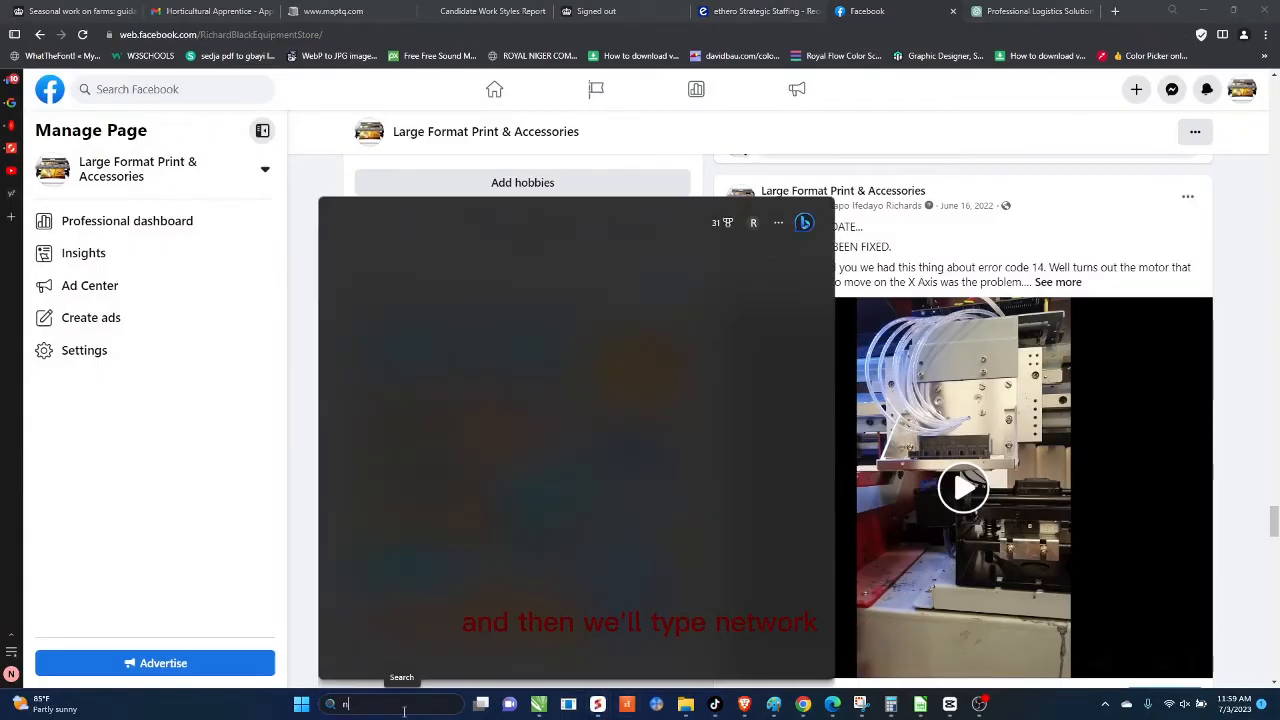
Find 'network' from Start, maximize Network Connections and select the Ethernet adapter.
text(network)
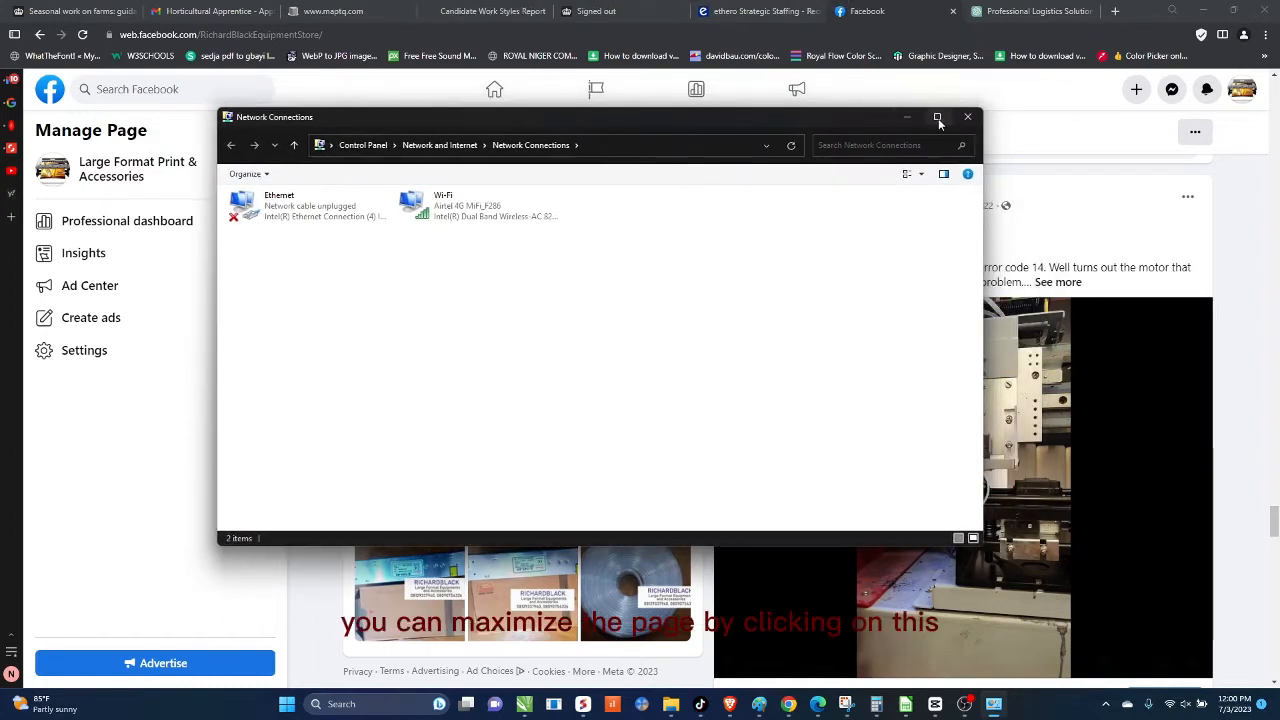
click(936, 116)
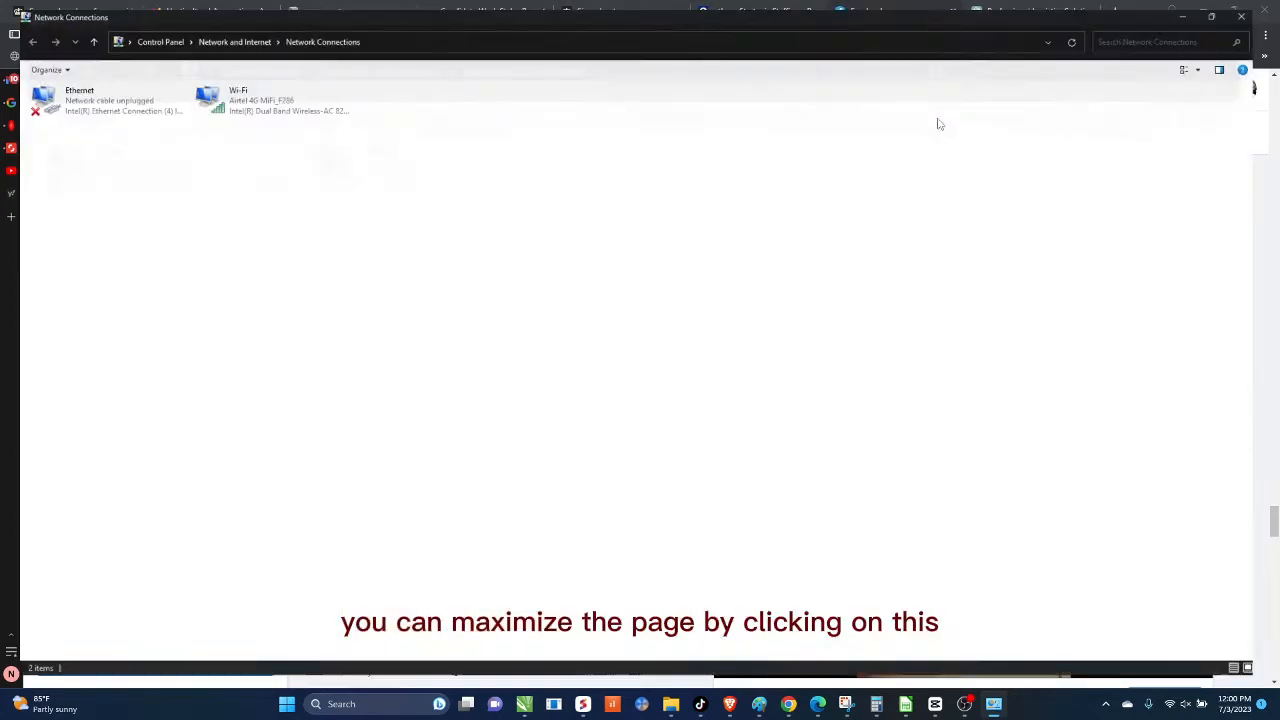
click(1212, 16)
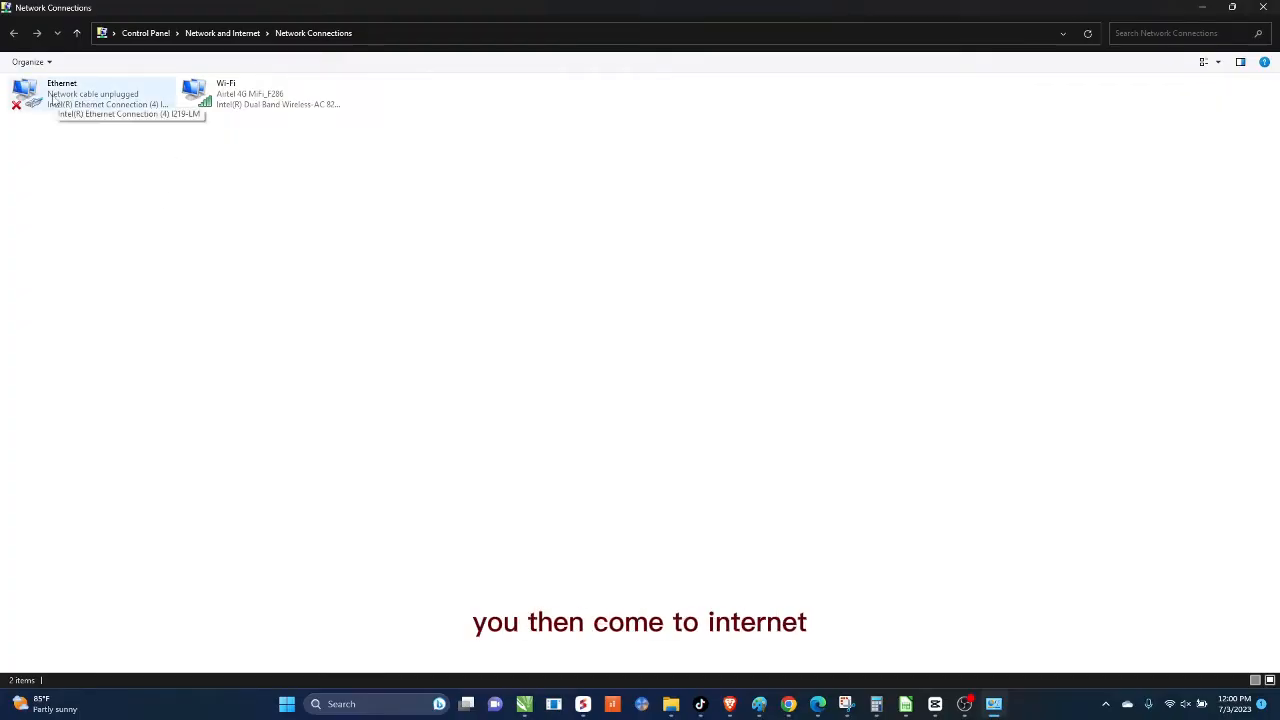
click(90, 96)
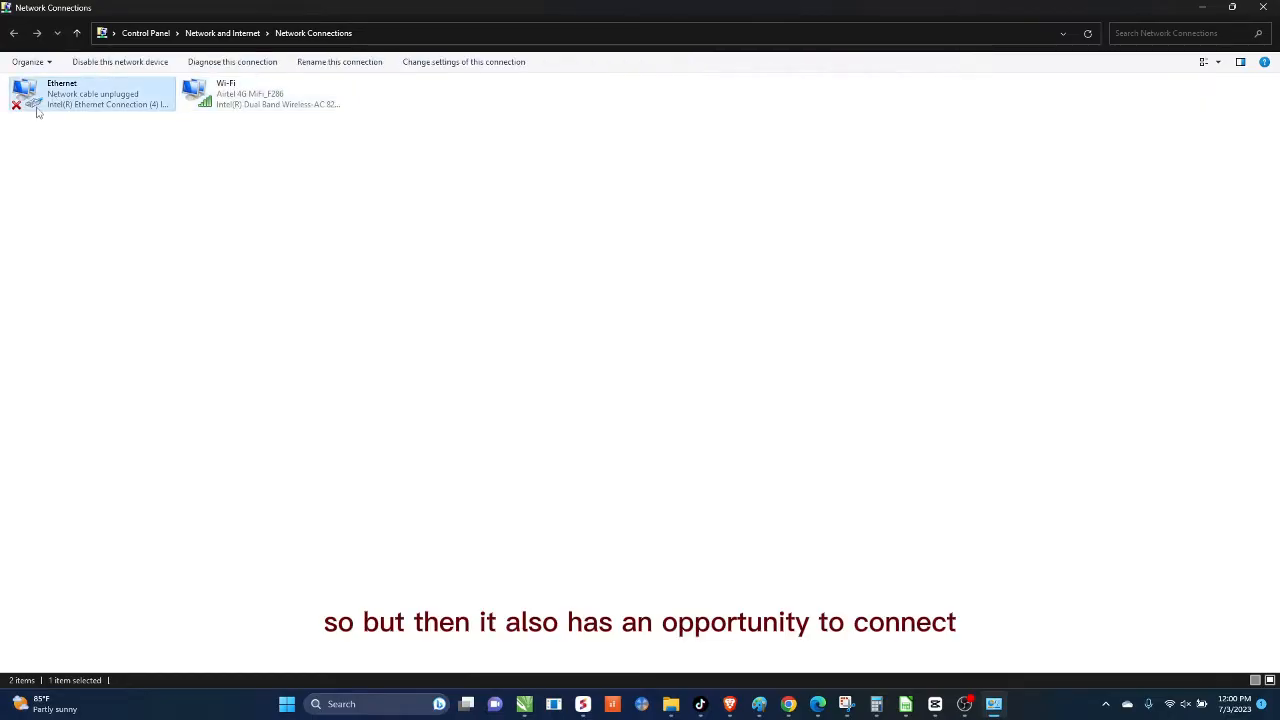
mouse_move(56, 100)
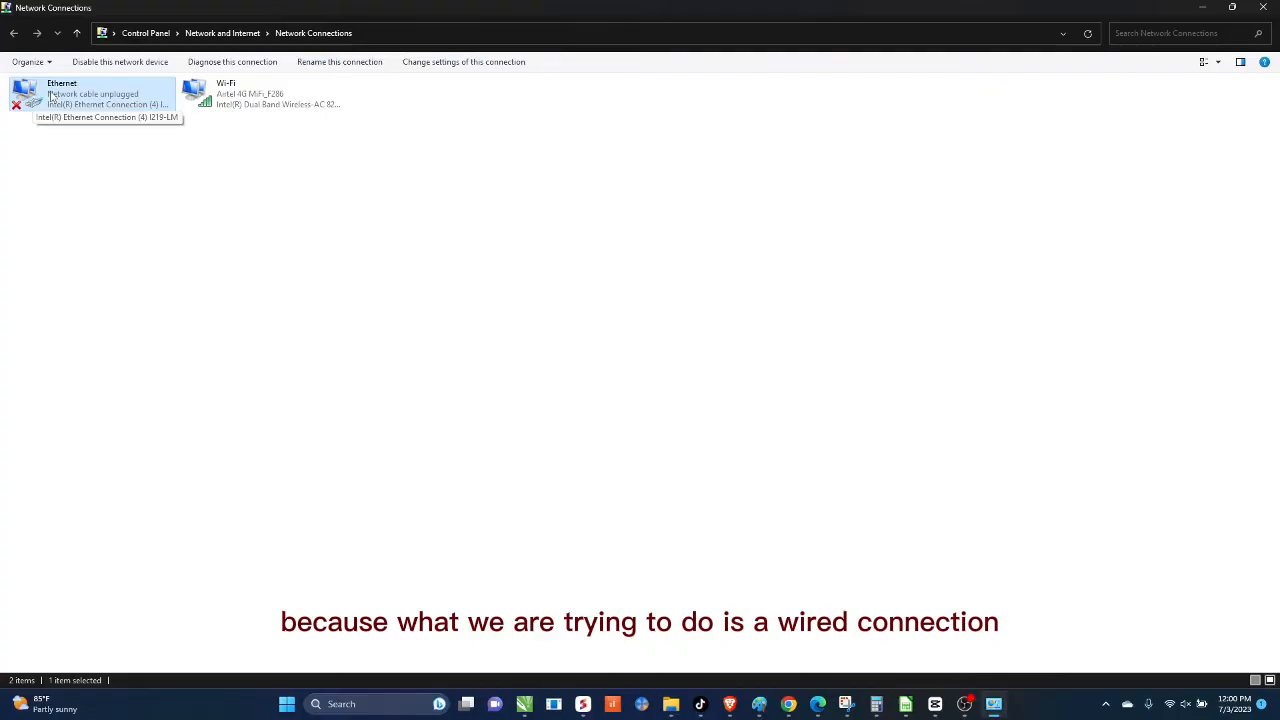
Bring up Ethernet Properties and select Internet Protocol Version 4 (TCP/IPv4).
click(260, 96)
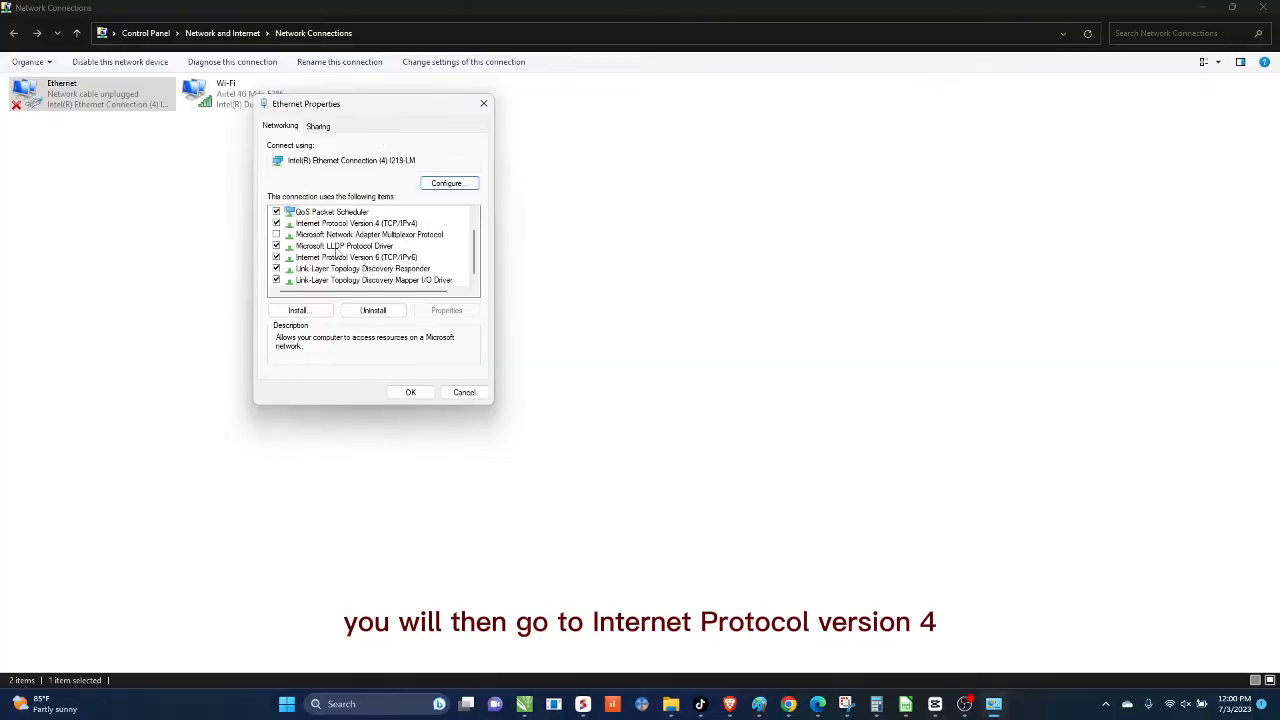
click(356, 246)
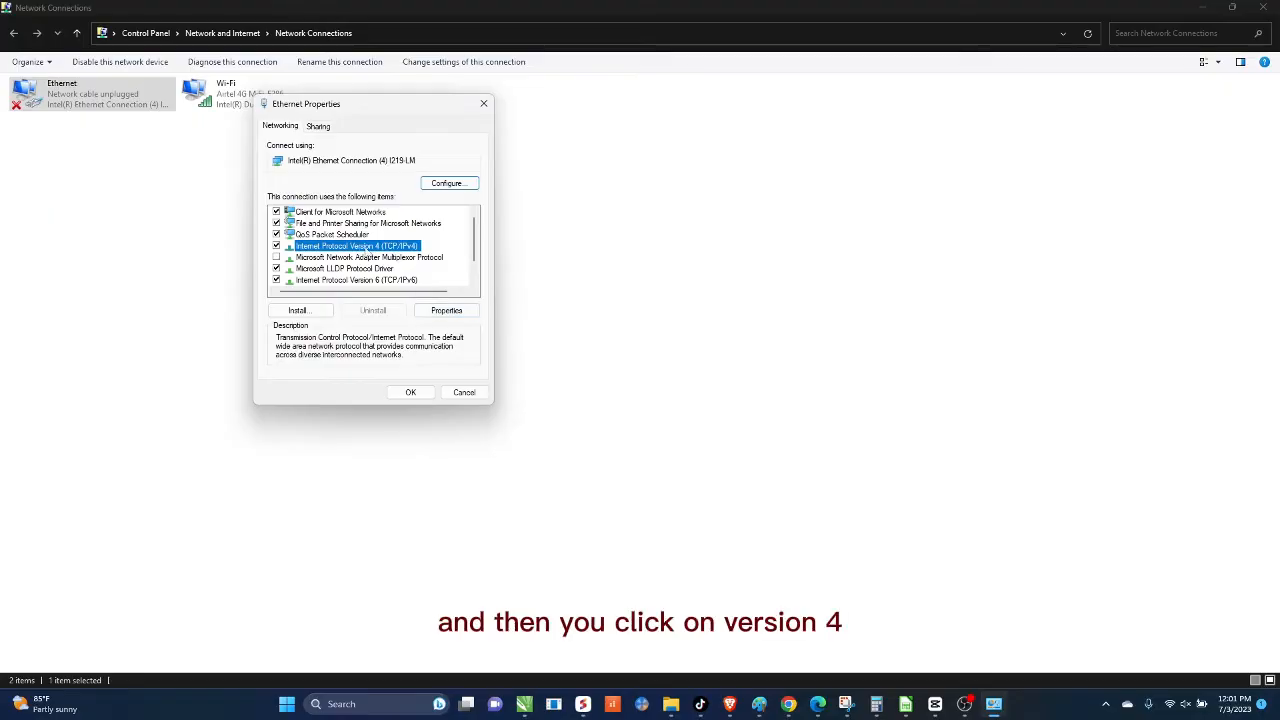
click(446, 310)
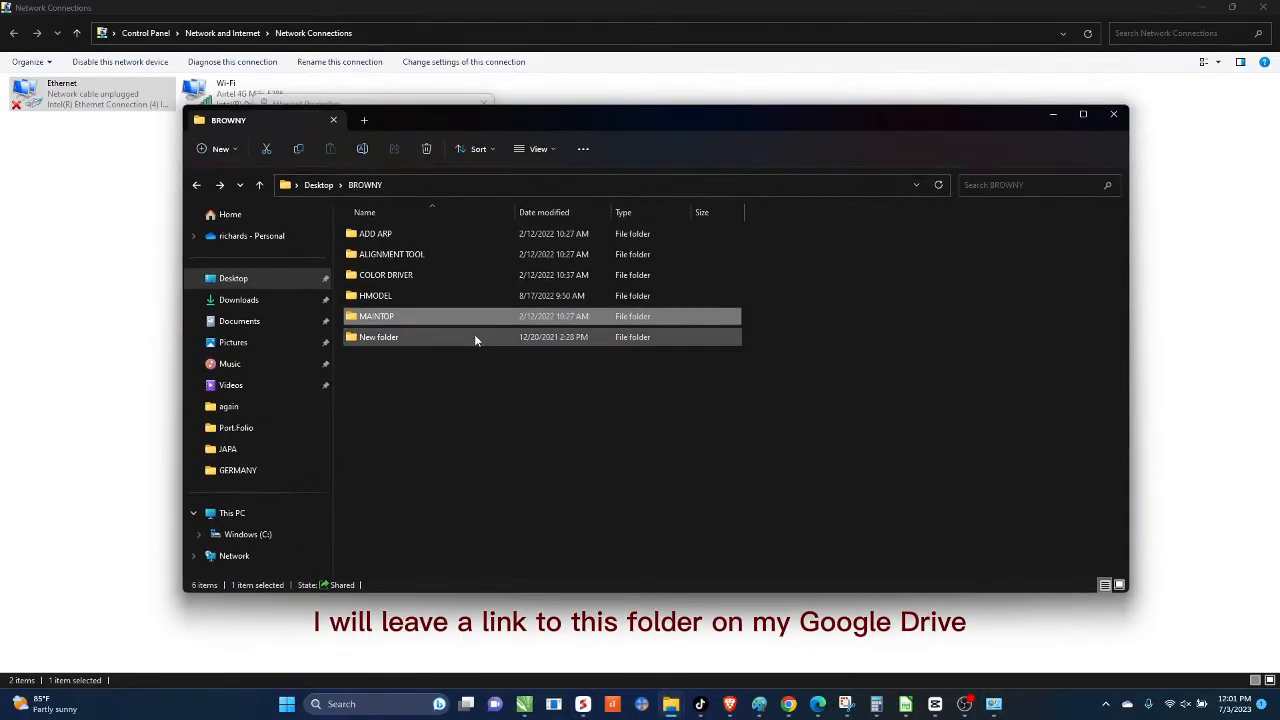
Navigate into BROWNY > ALIGNMENT TOOL and show the application file's context menu.
click(376, 316)
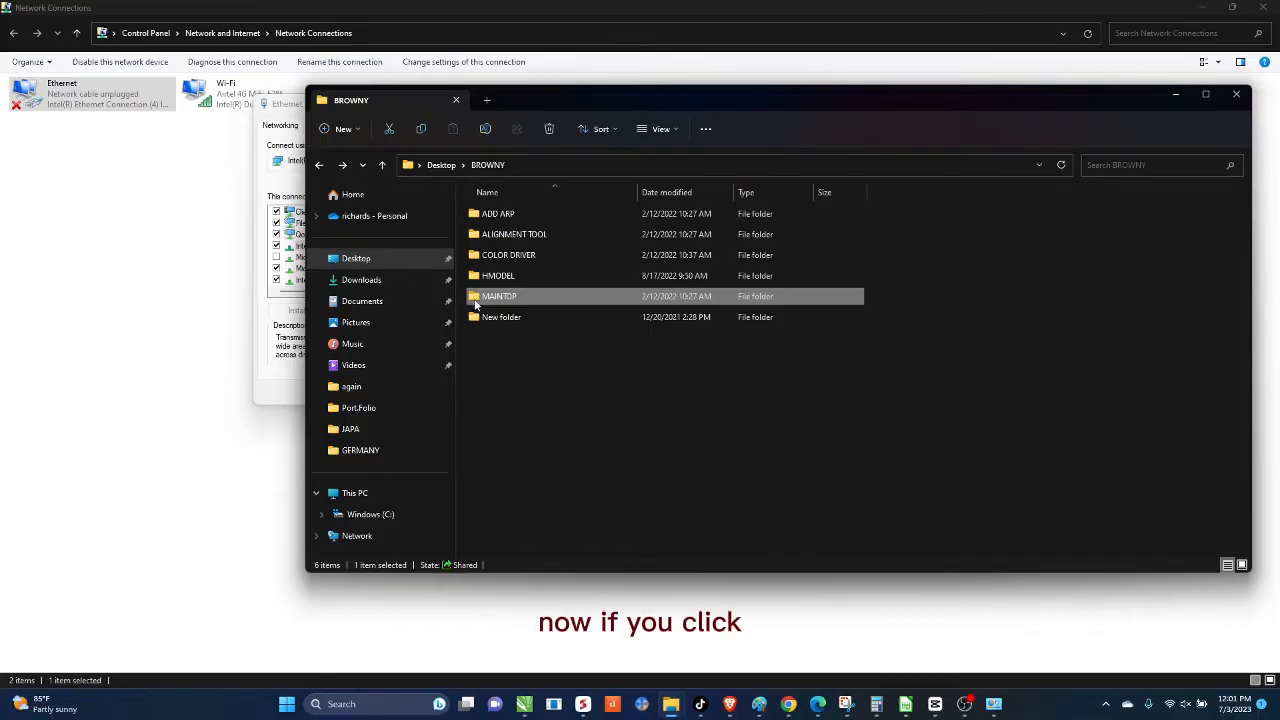
click(512, 234)
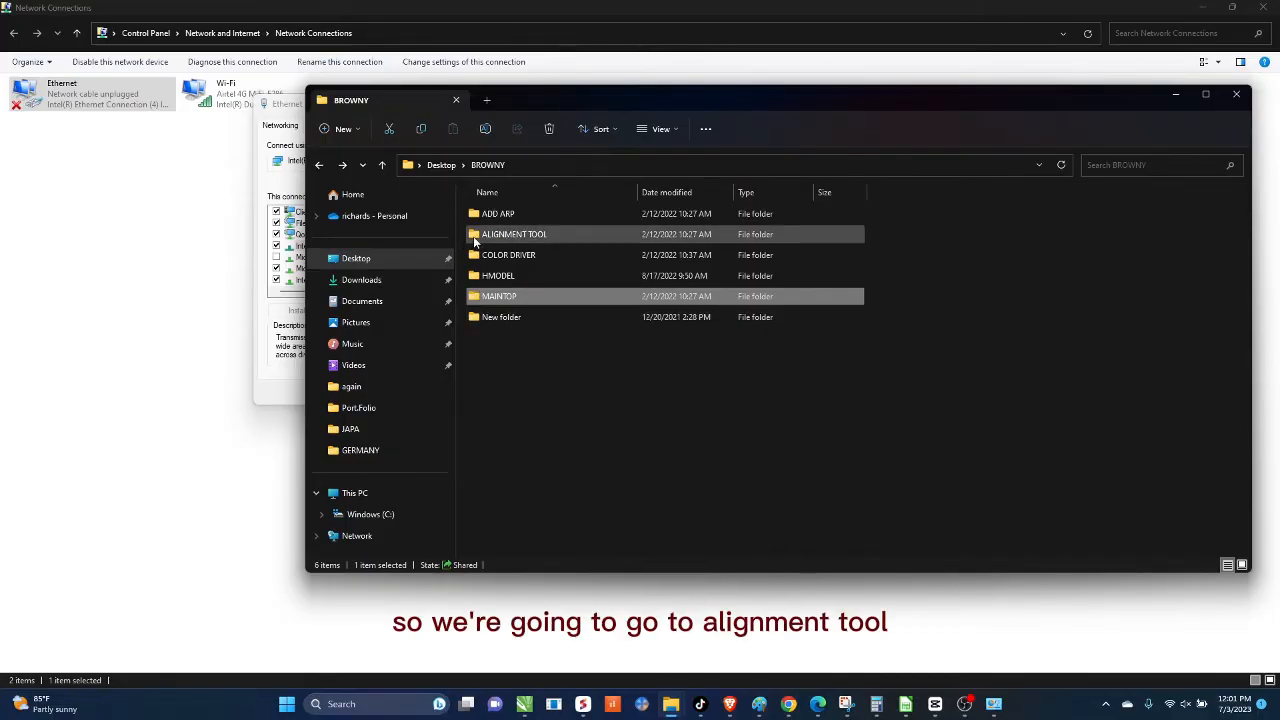
double_click(514, 234)
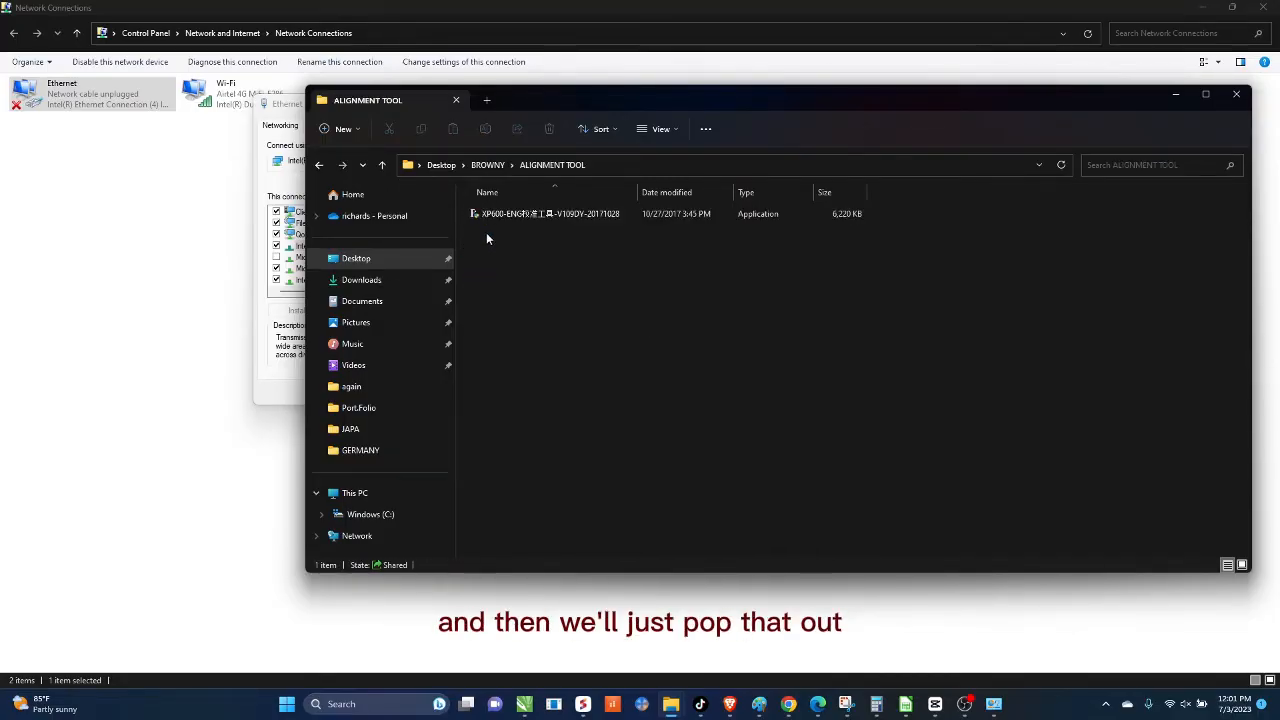
click(548, 212)
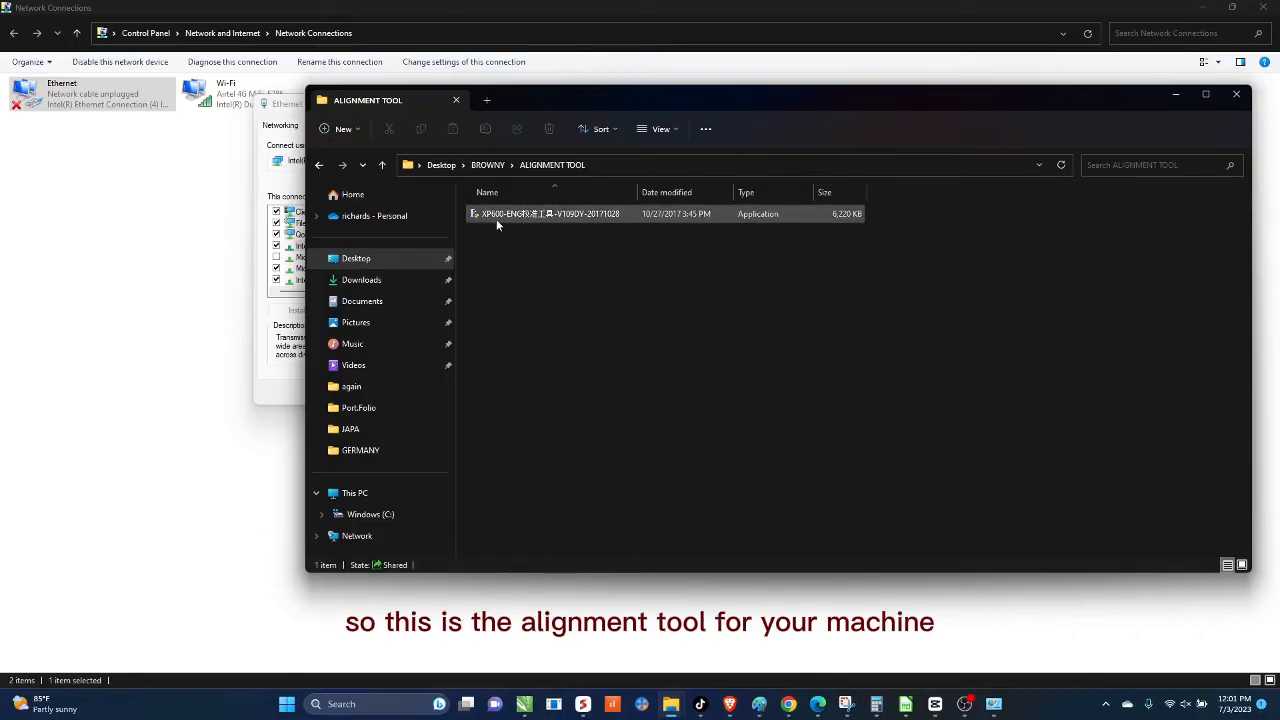
click(548, 212)
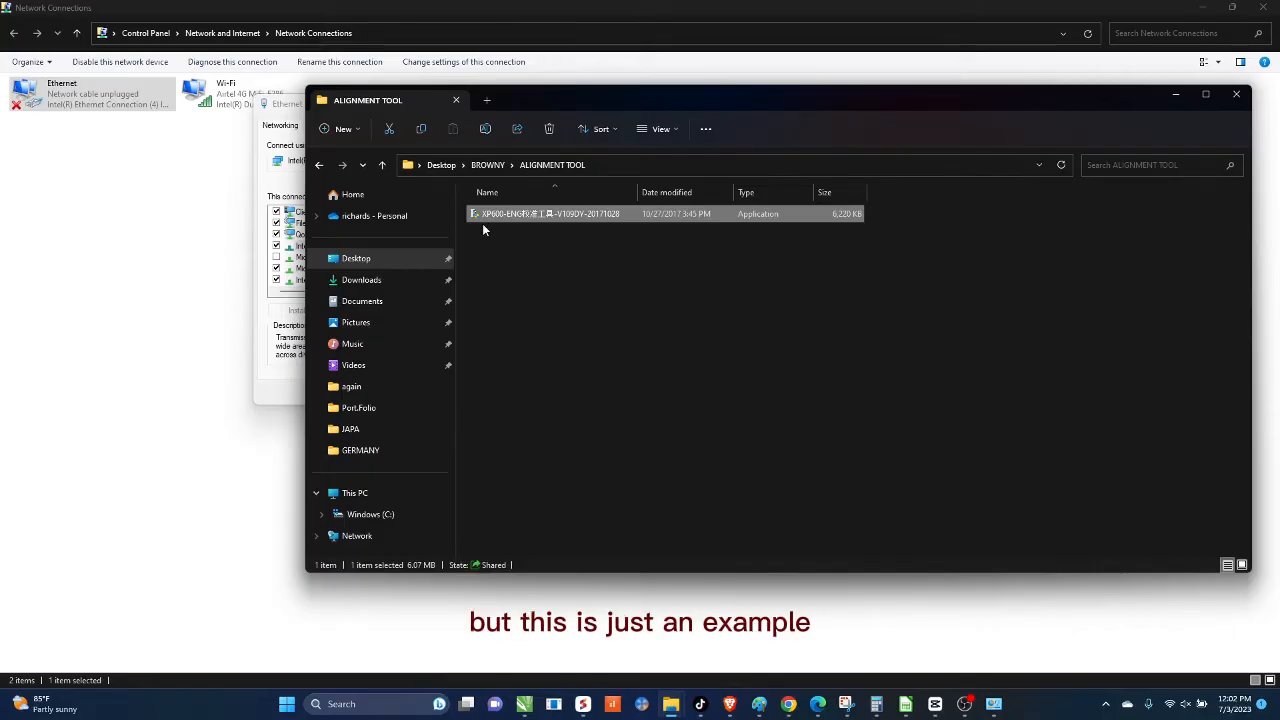
right_click(548, 212)
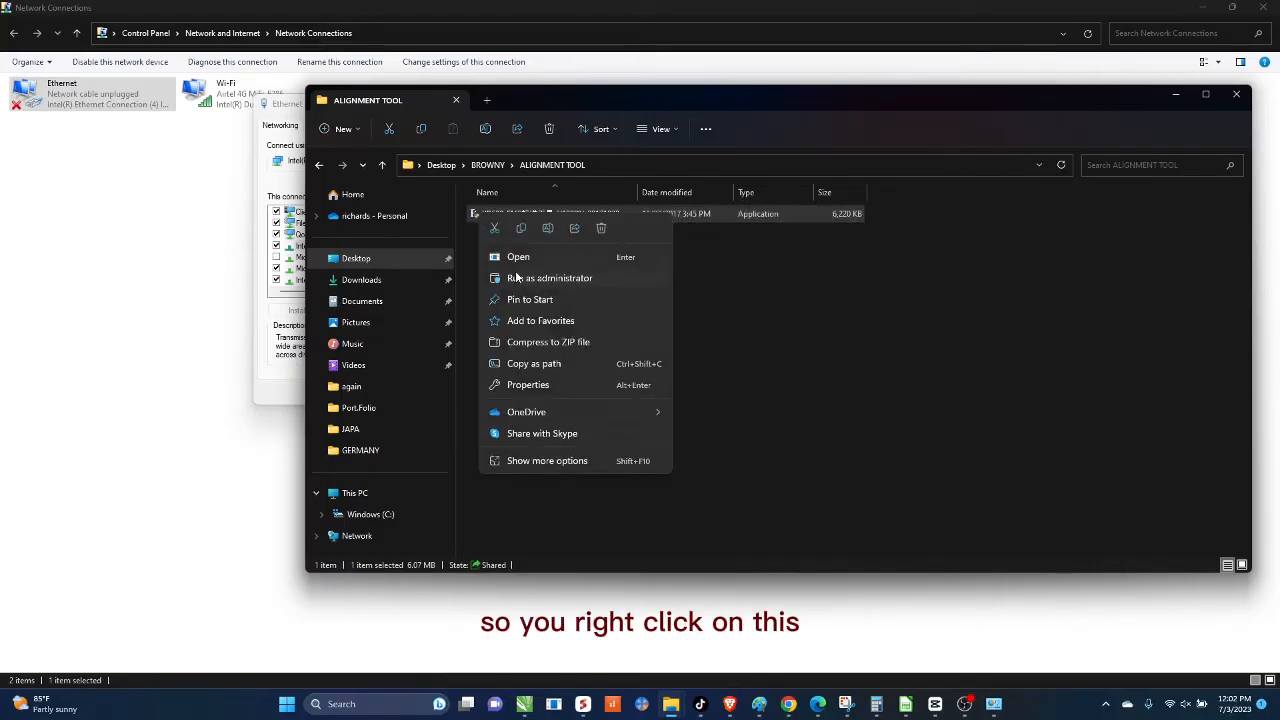
Launch the alignment tool as administrator to read its Printer and Local IP values.
click(518, 256)
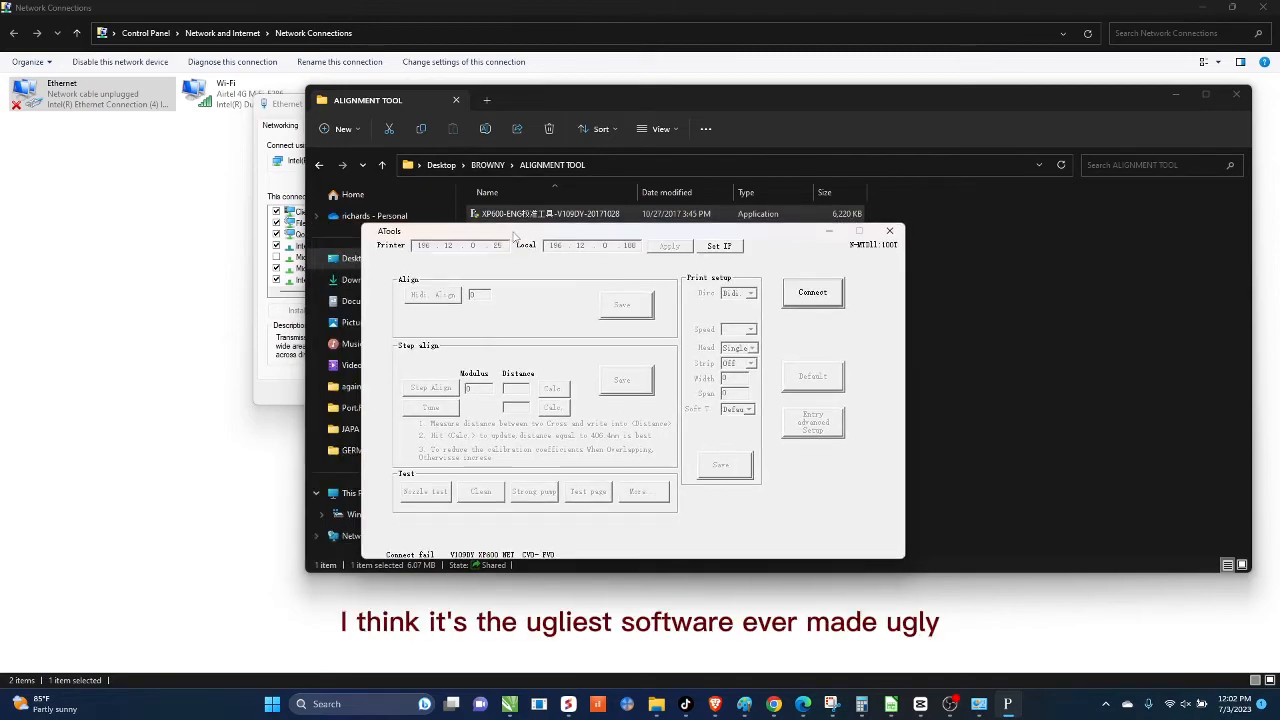
mouse_move(500, 236)
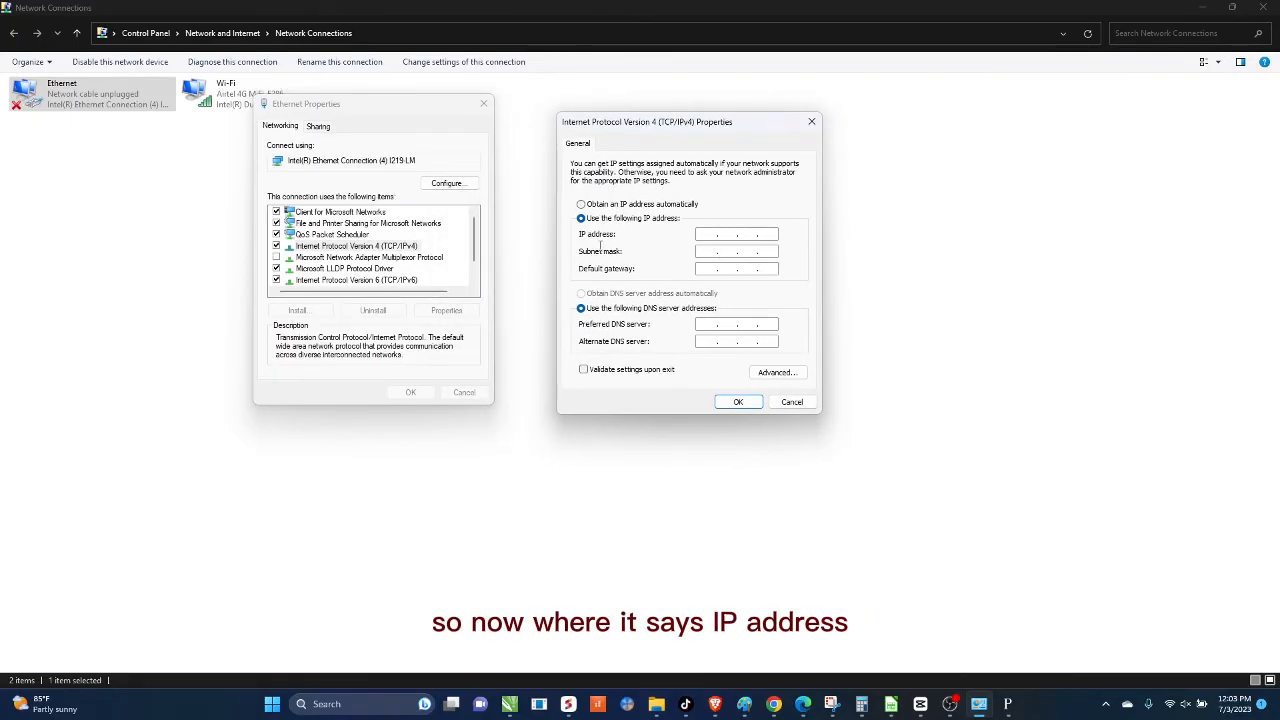
Switch IPv4 to a manual address and enter IP 196.12.0.188.
click(736, 232)
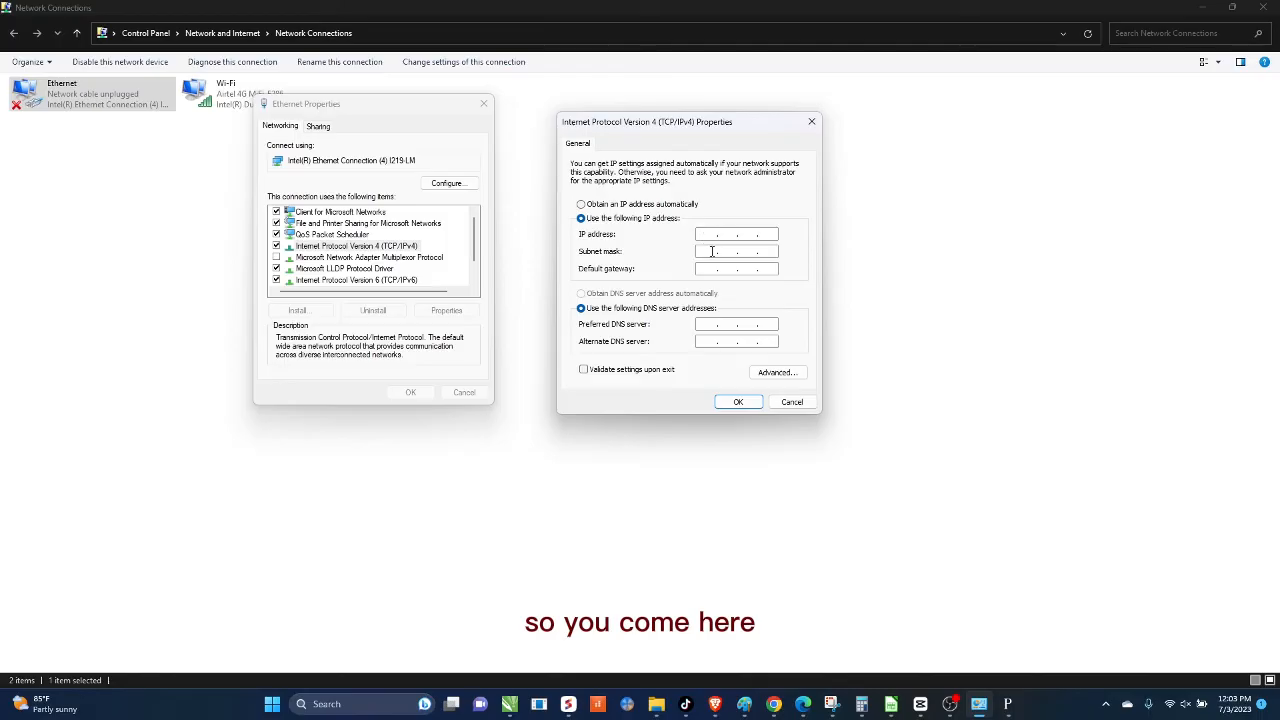
text(196 . . .)
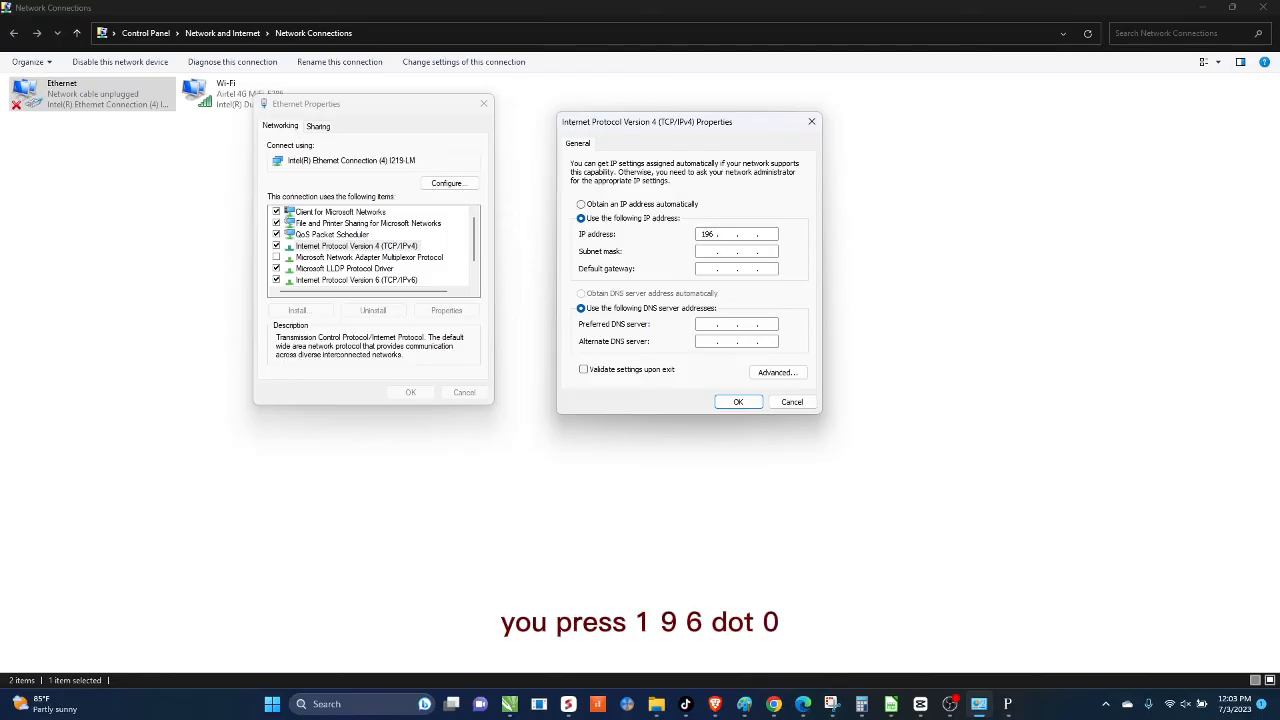
text(0)
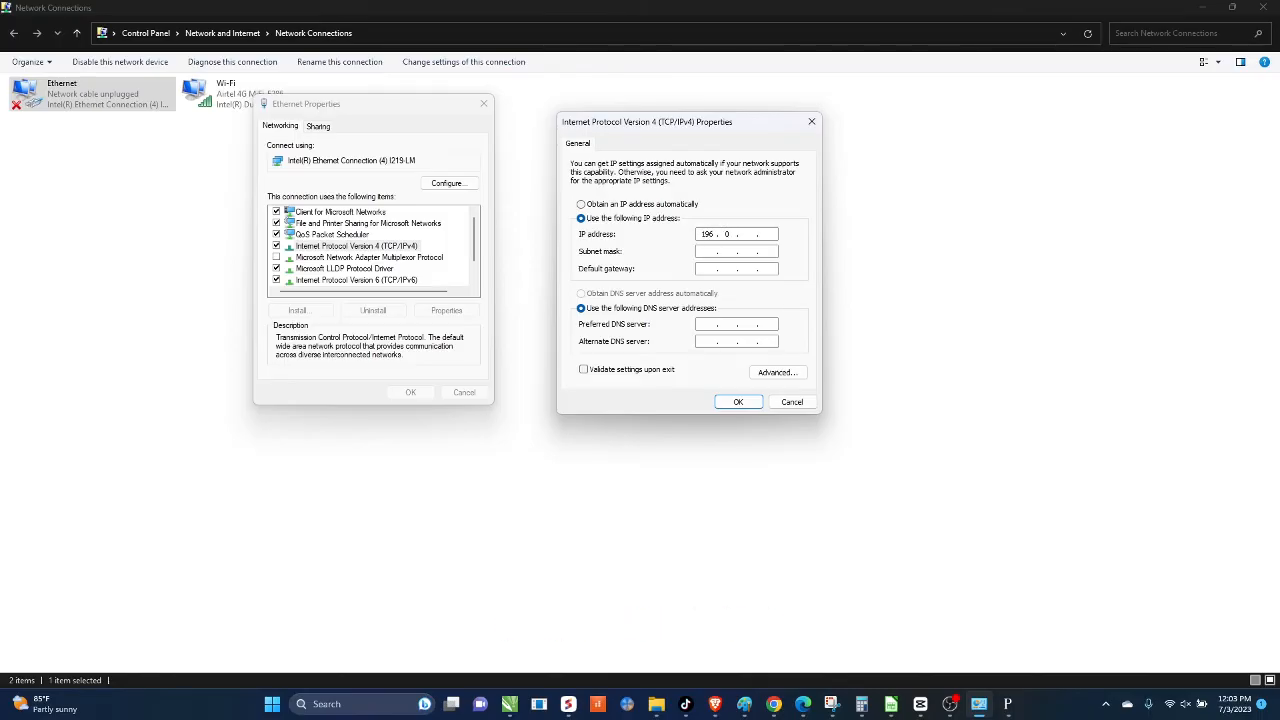
text(12)
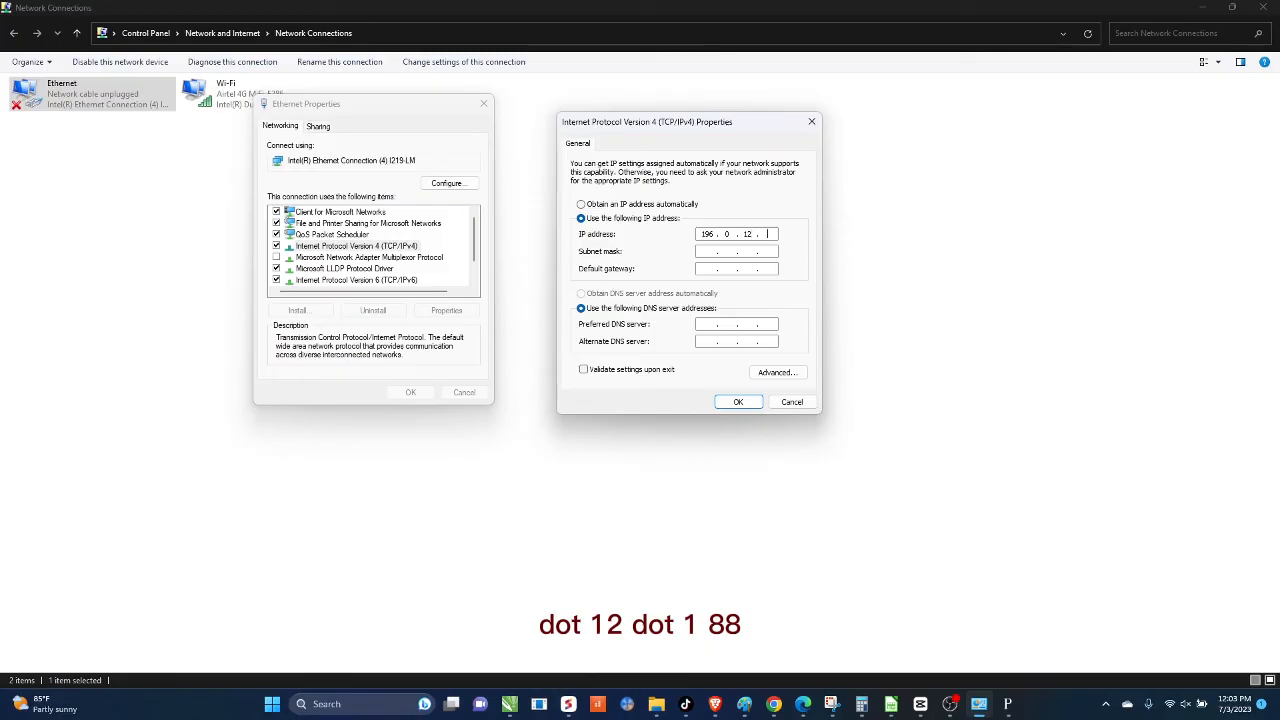
text(188)
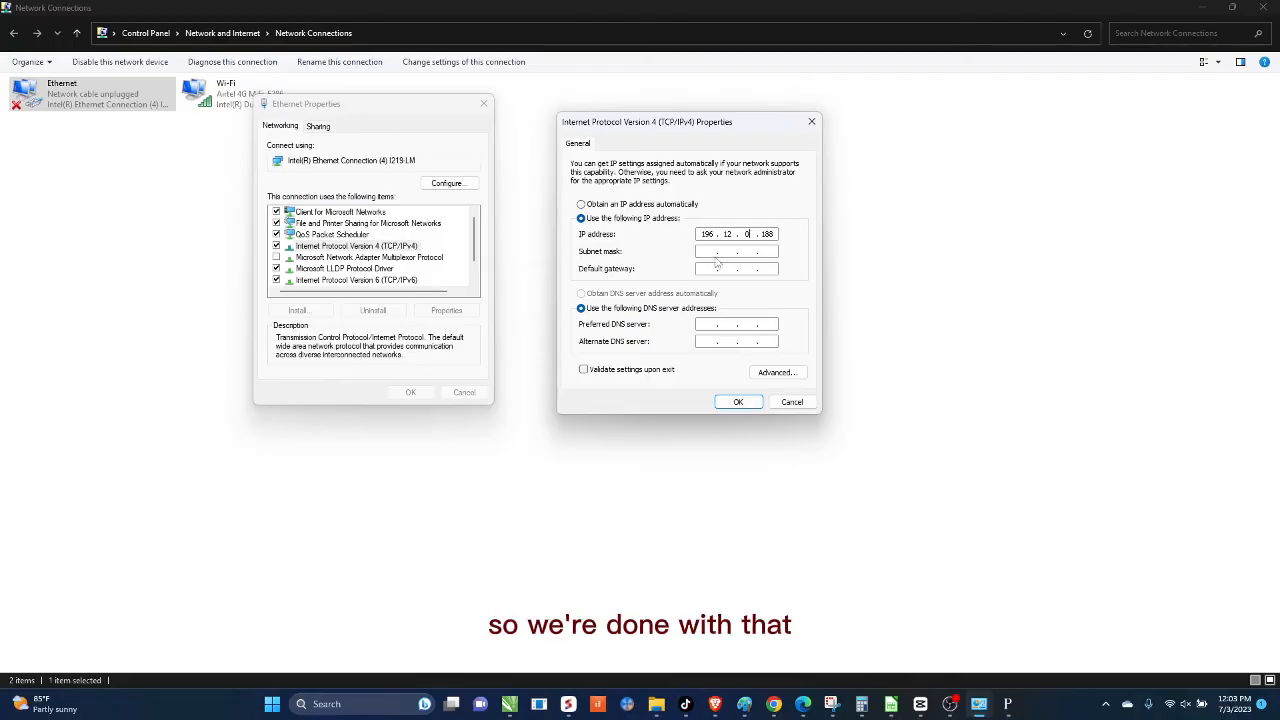
mouse_move(584, 260)
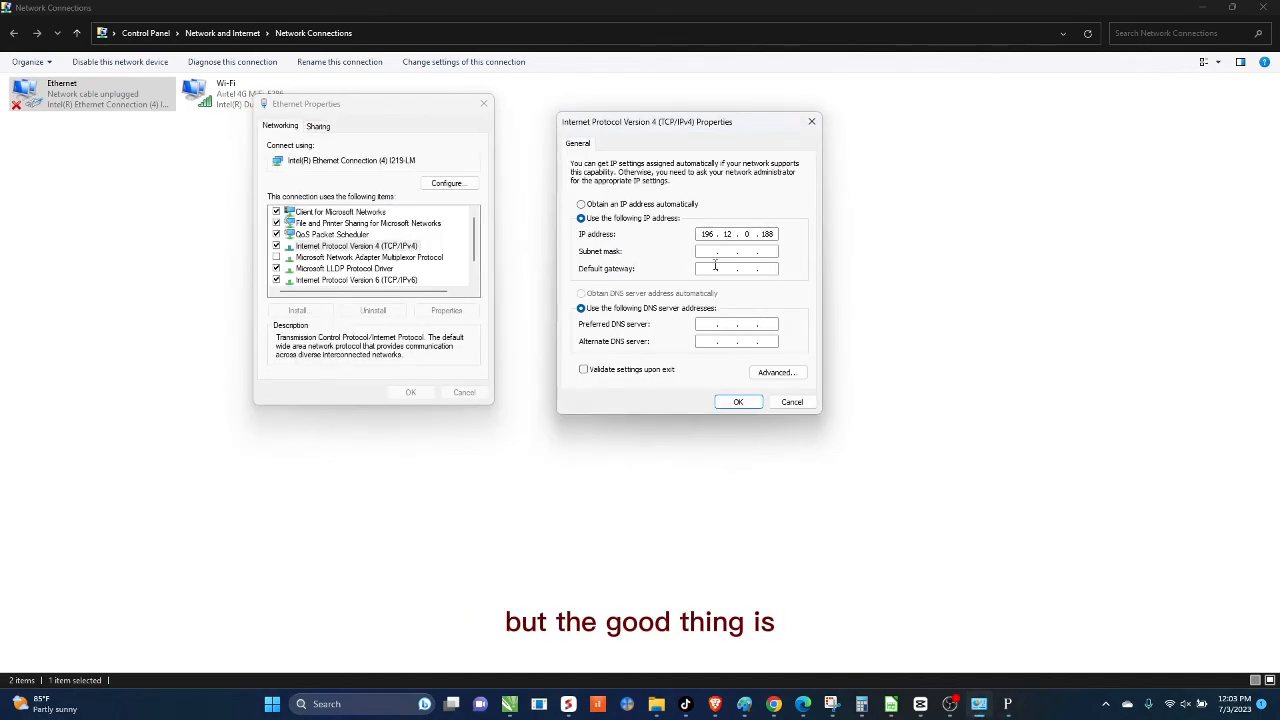
Accept mask 255.255.255.0, set gateway 196.12.0.25, confirm and close Ethernet Properties.
click(736, 252)
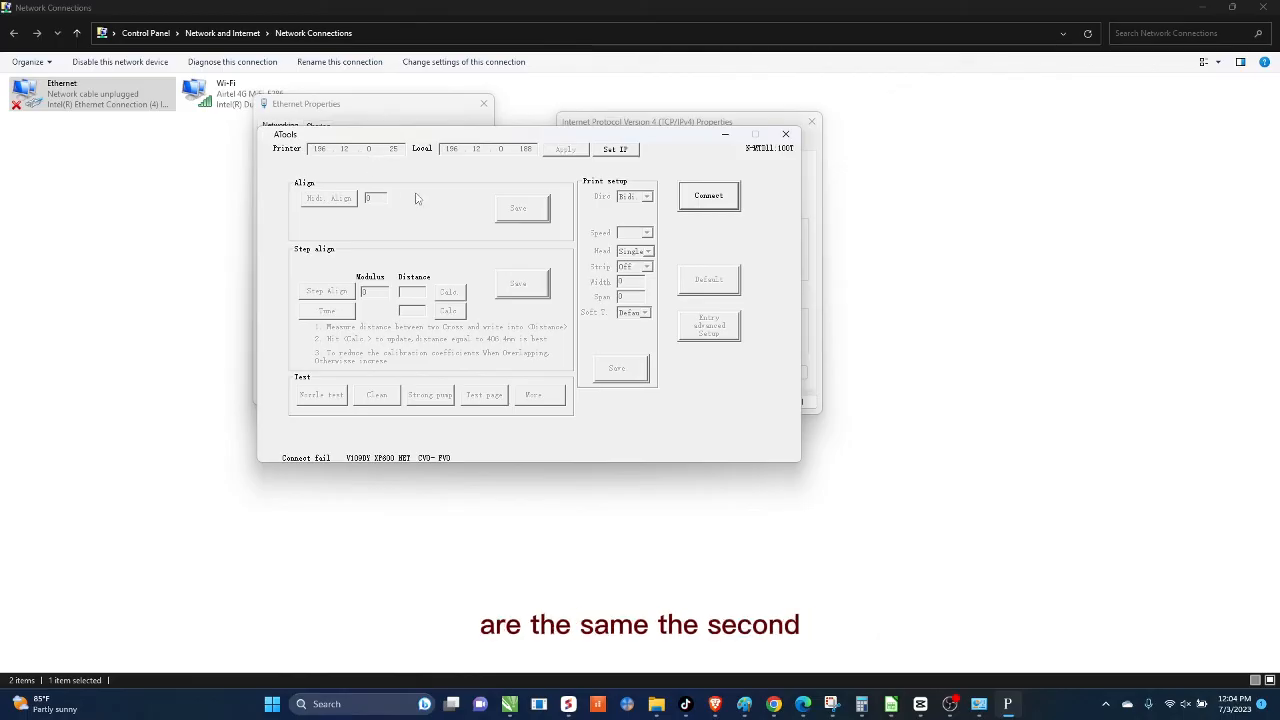
mouse_move(486, 146)
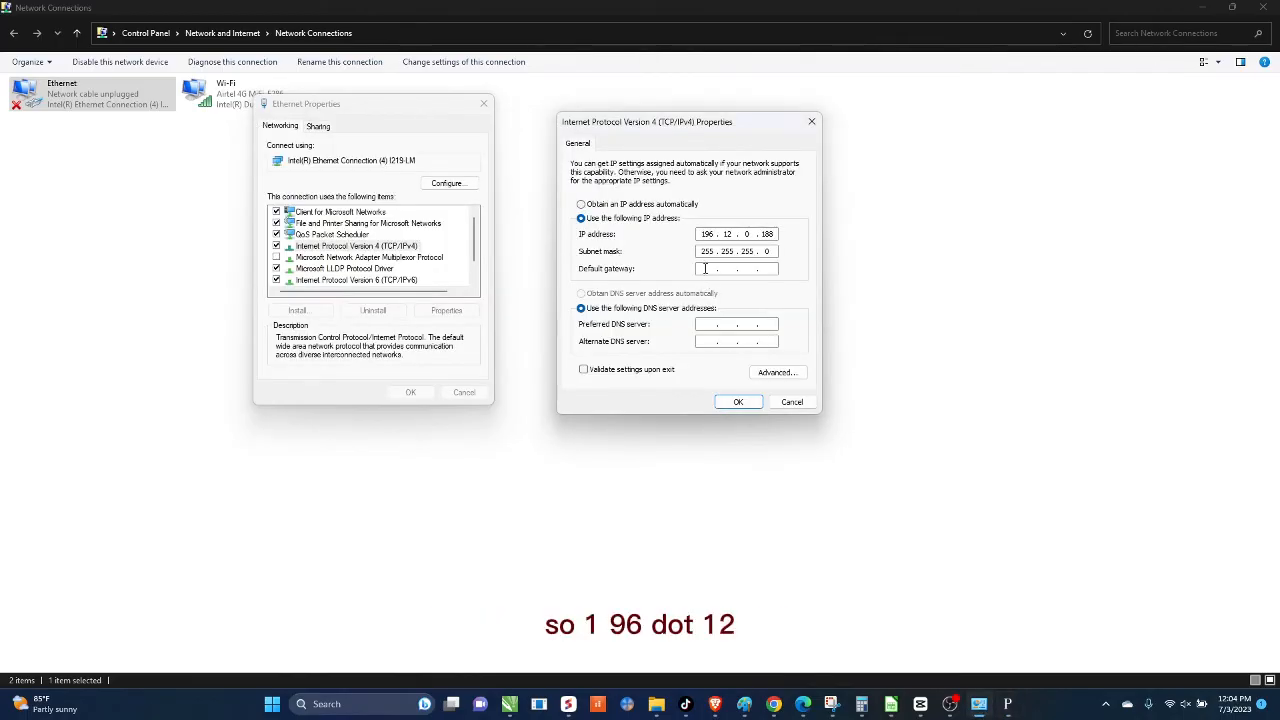
text(196)
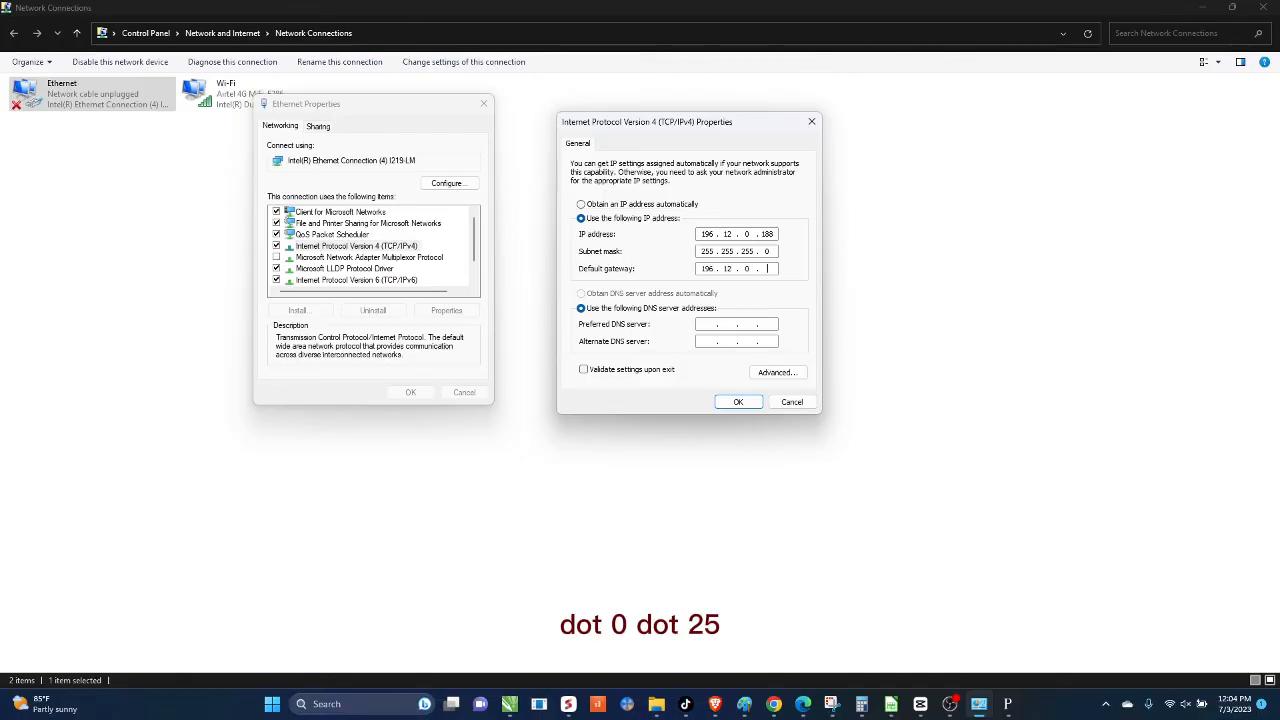
text(25)
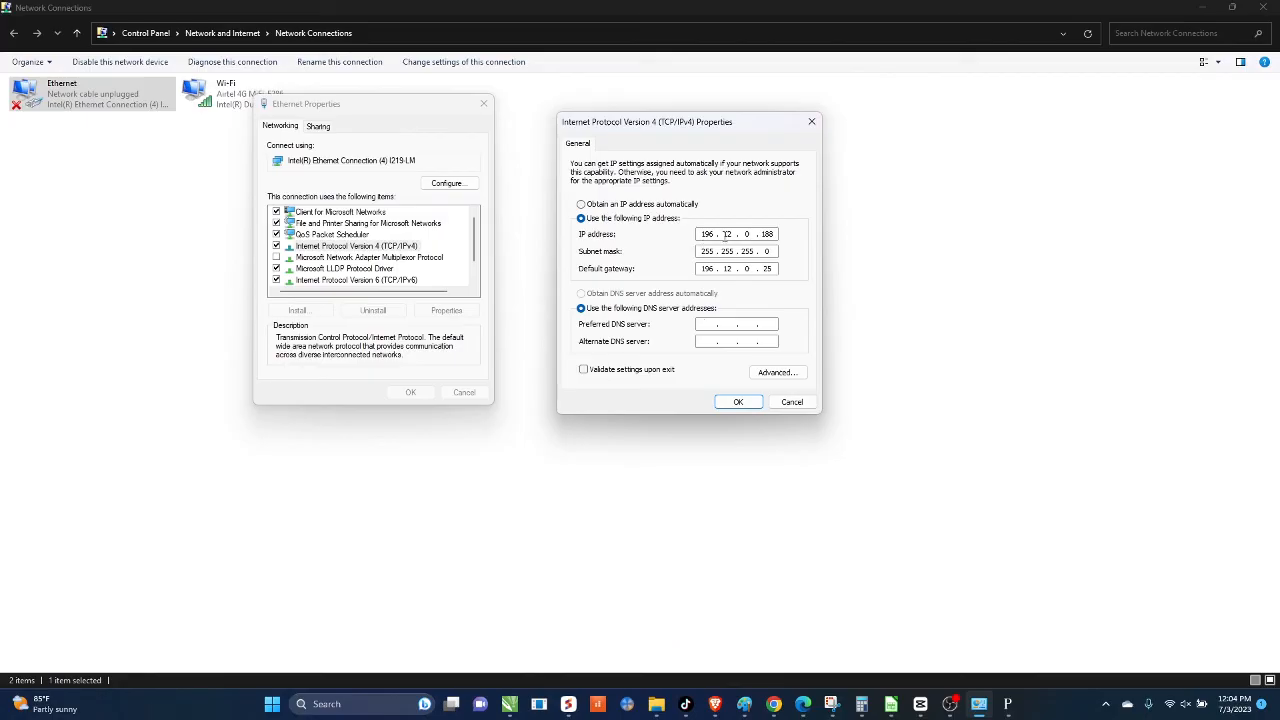
click(738, 400)
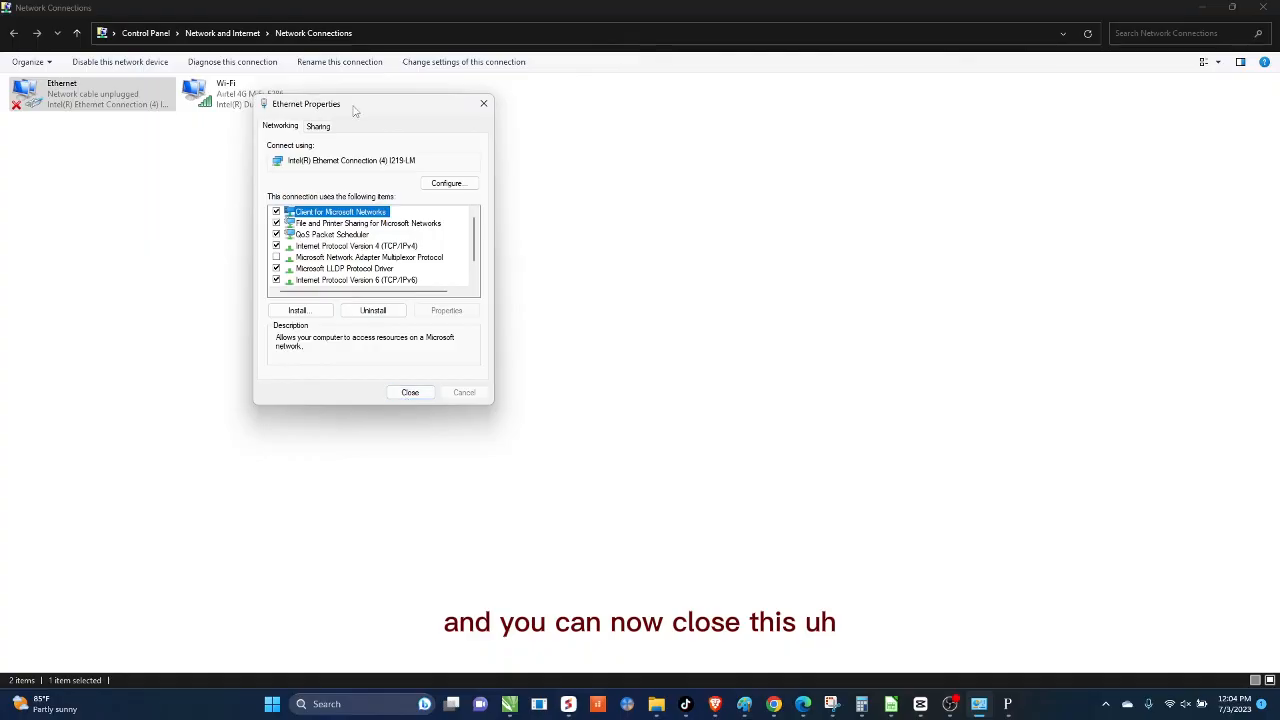
click(410, 392)
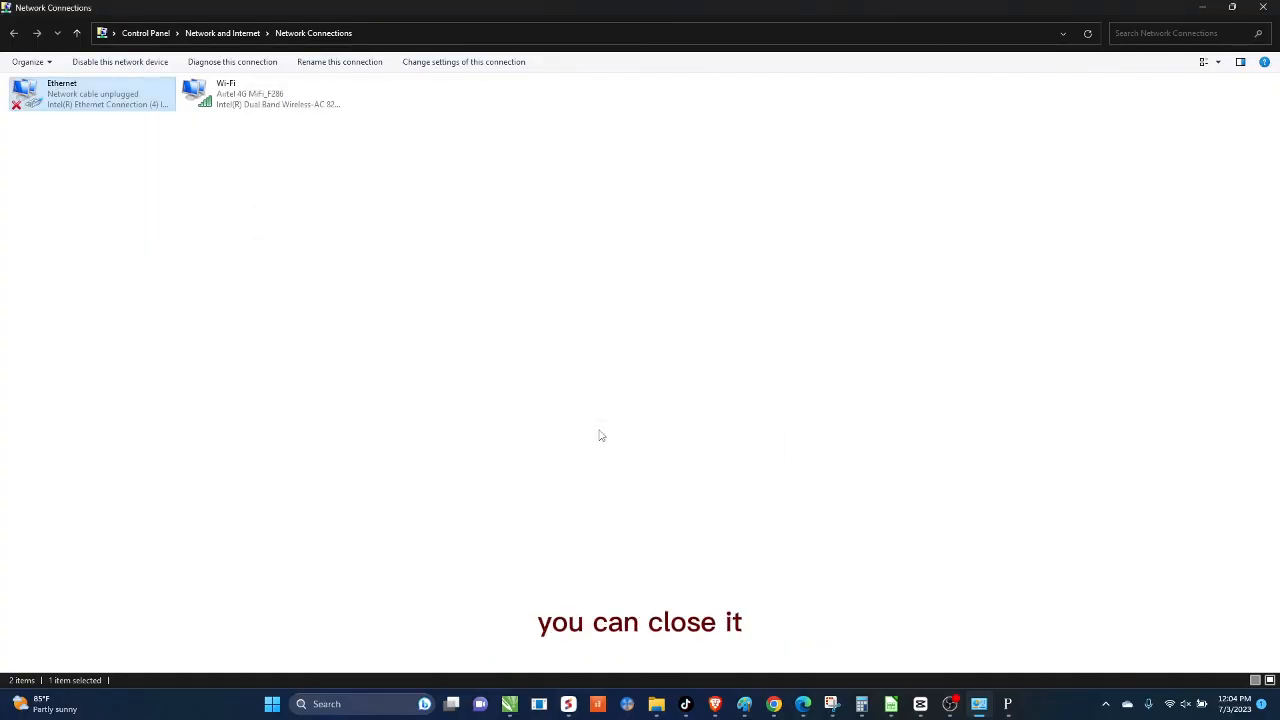